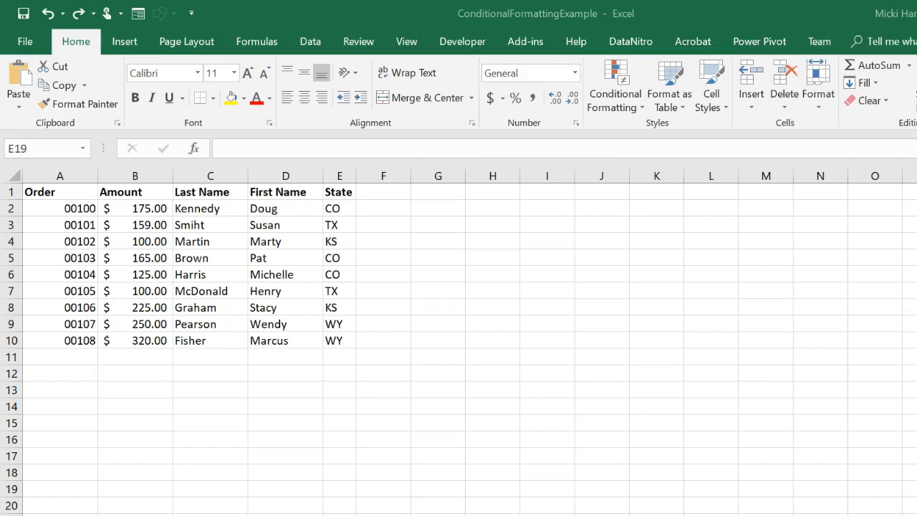
# Step: Select the order rows A2:E10 and bring up Conditional Formatting from the Home ribbon
pyautogui.moveTo(60, 208); pyautogui.dragTo(285, 208)
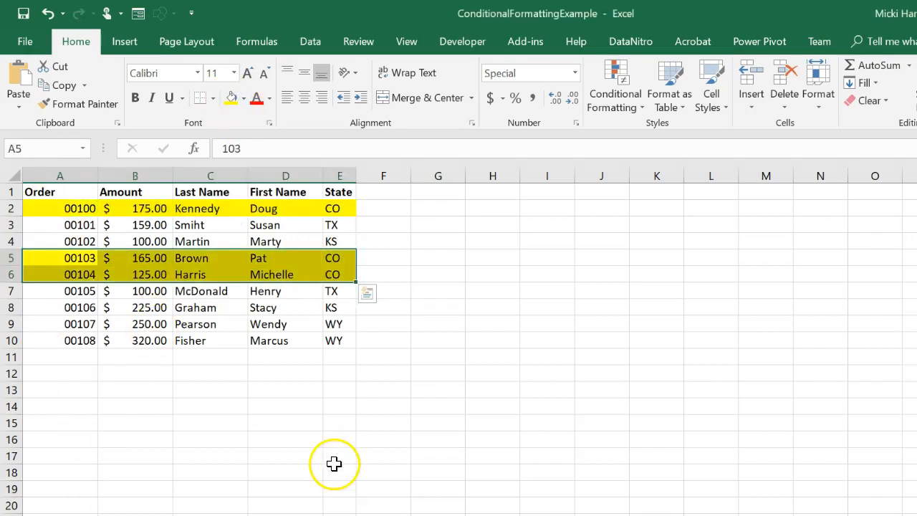
pyautogui.moveTo(335, 464)
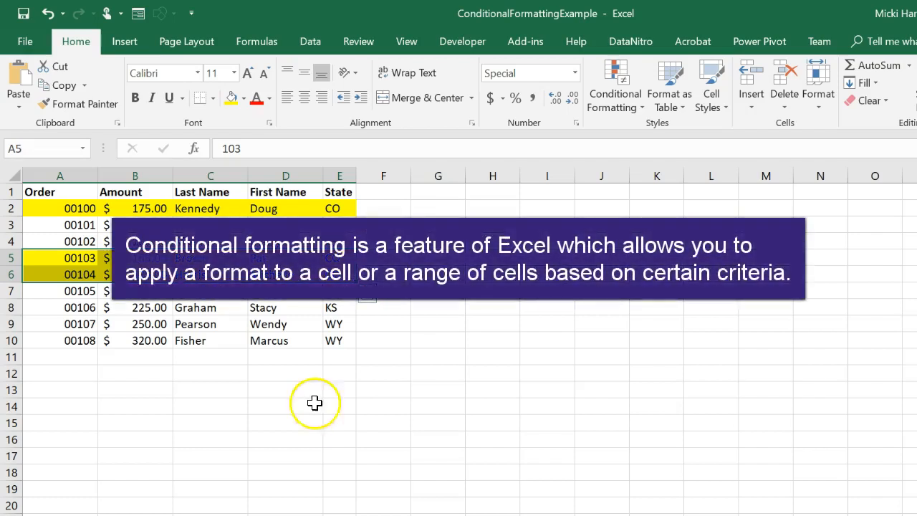
pyautogui.click(657, 339)
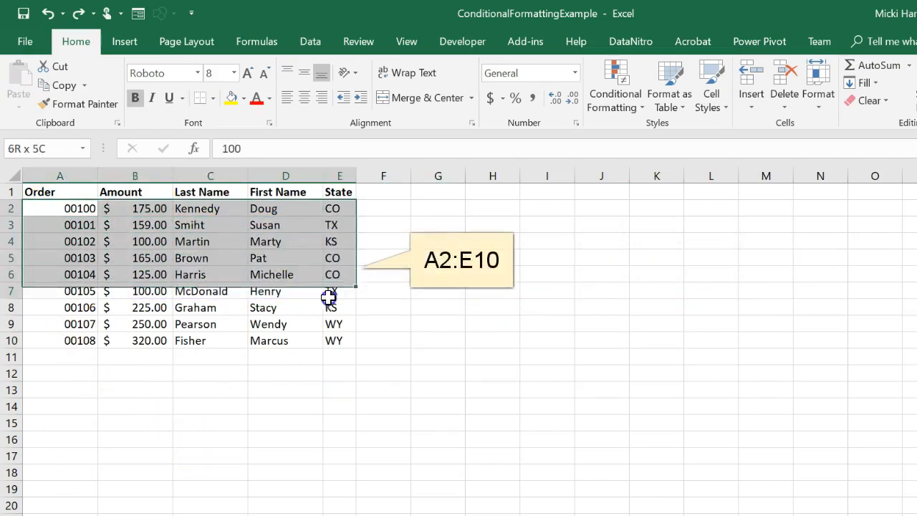
pyautogui.click(74, 40)
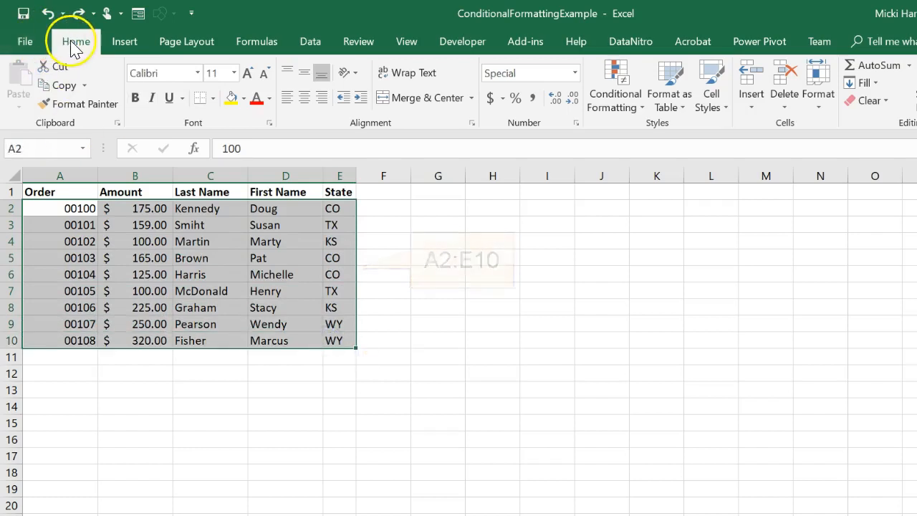
pyautogui.click(615, 86)
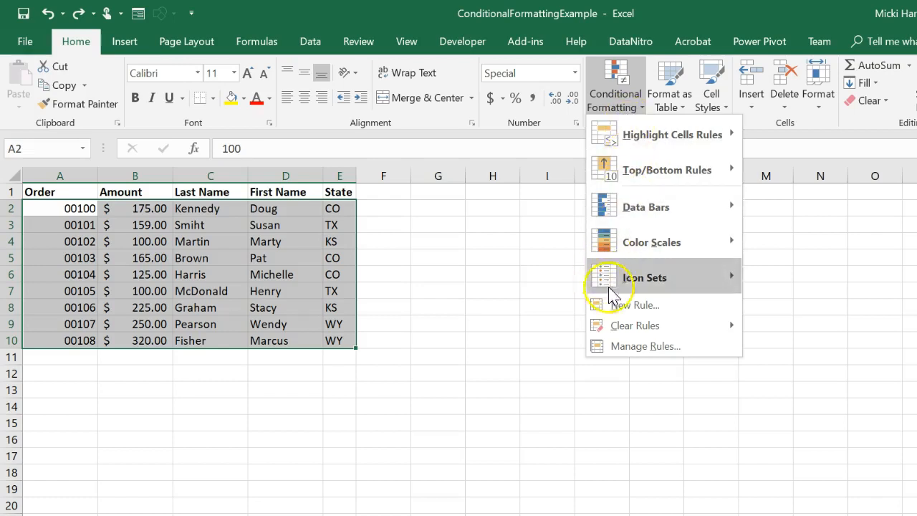
# Step: Create a new formula rule with =$E2="CO" to test each row's State for CO
pyautogui.click(633, 304)
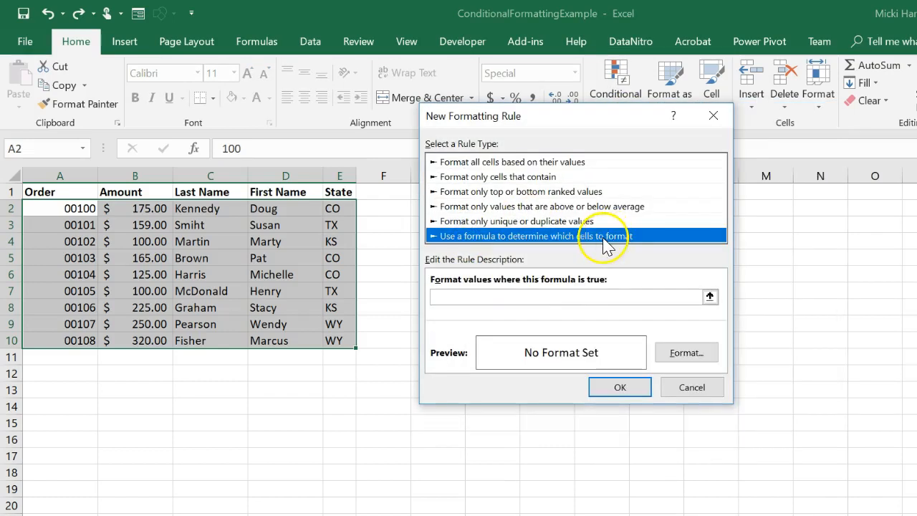
pyautogui.moveTo(644, 246)
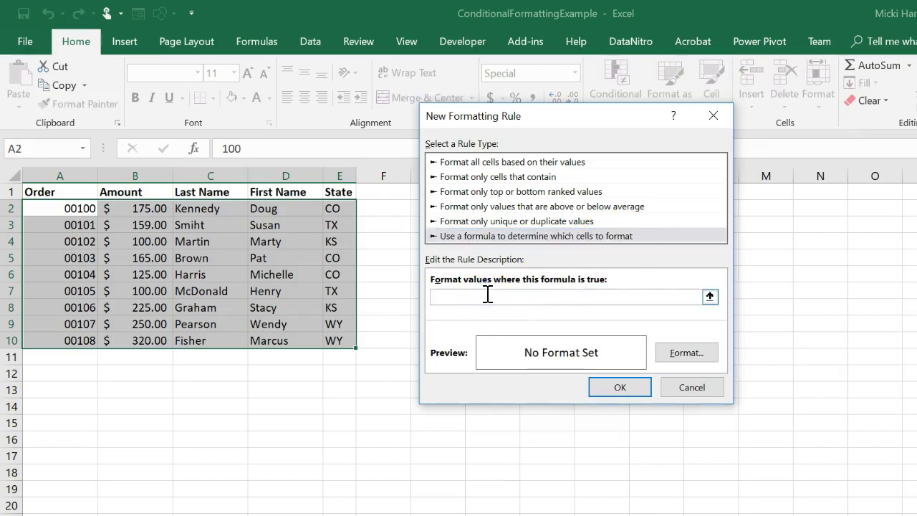
pyautogui.write('=')
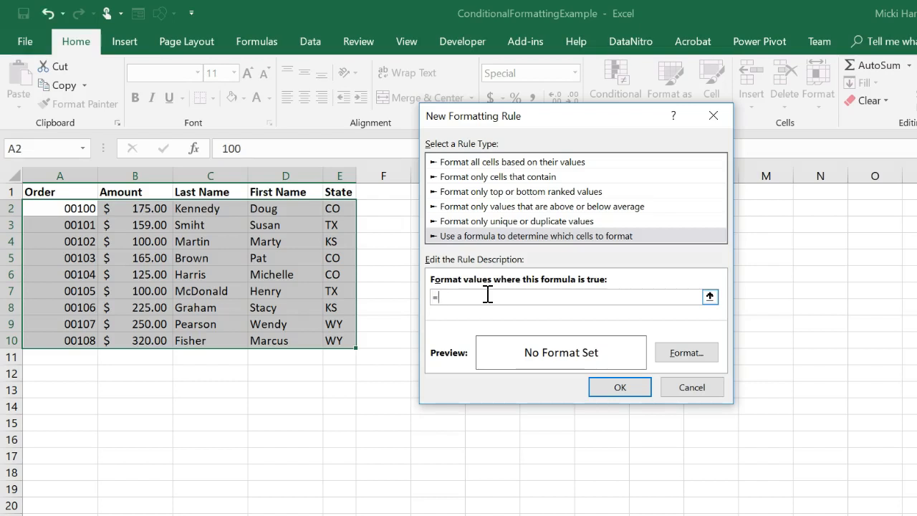
pyautogui.write('$E2=')
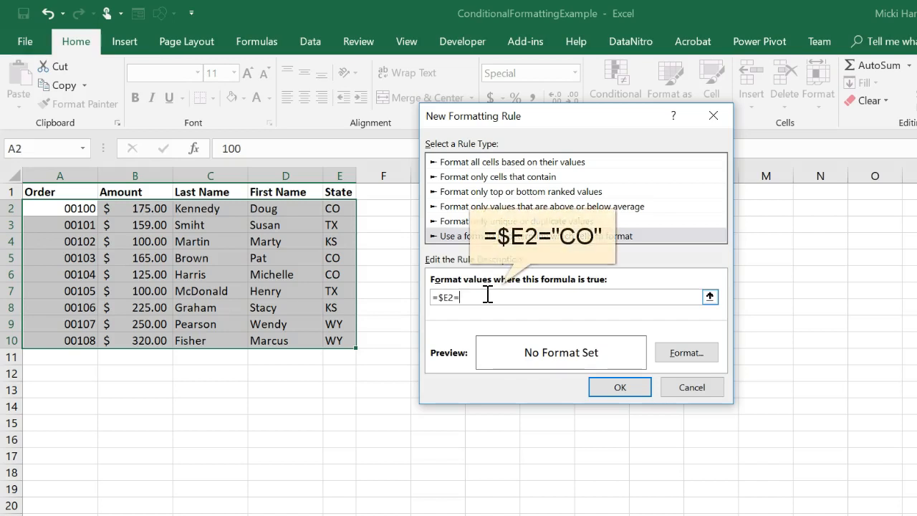
pyautogui.write('"C')
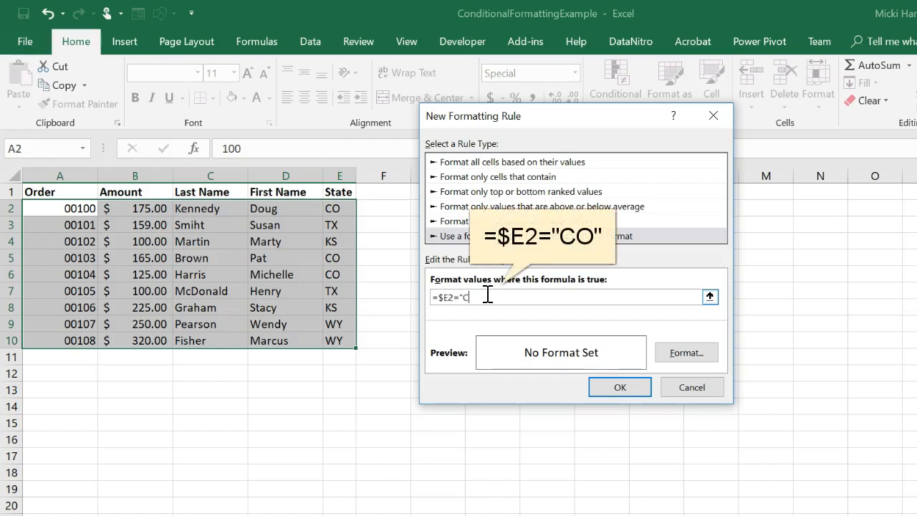
pyautogui.write('O"')
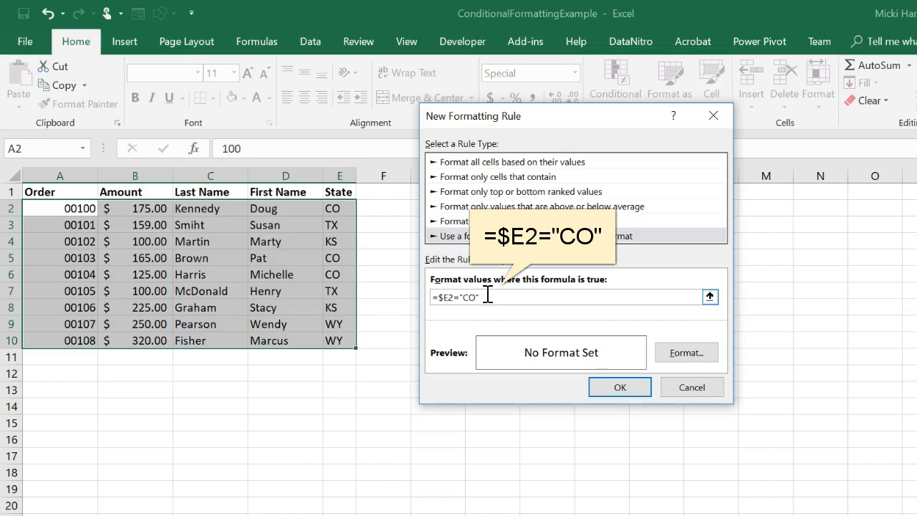
# Step: Give the rule a yellow fill and apply it so rows 00100, 00103, 00104 highlight
pyautogui.click(686, 352)
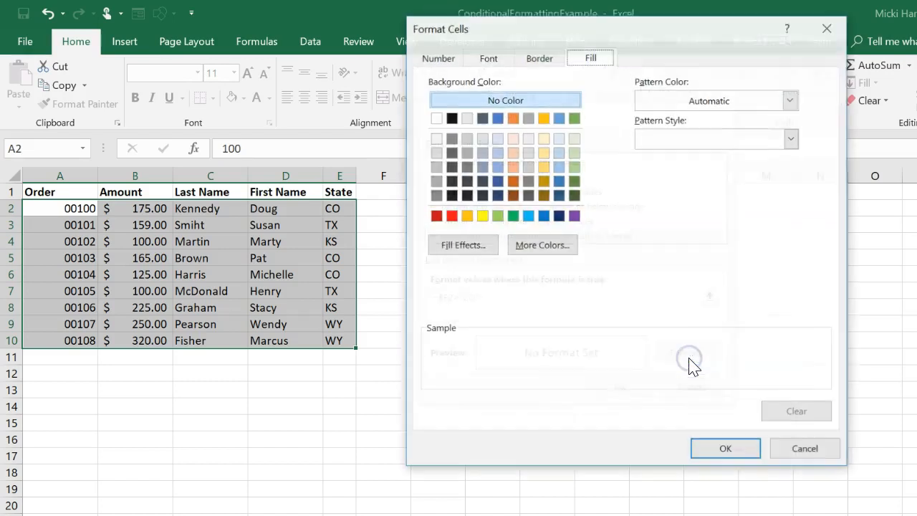
pyautogui.click(482, 215)
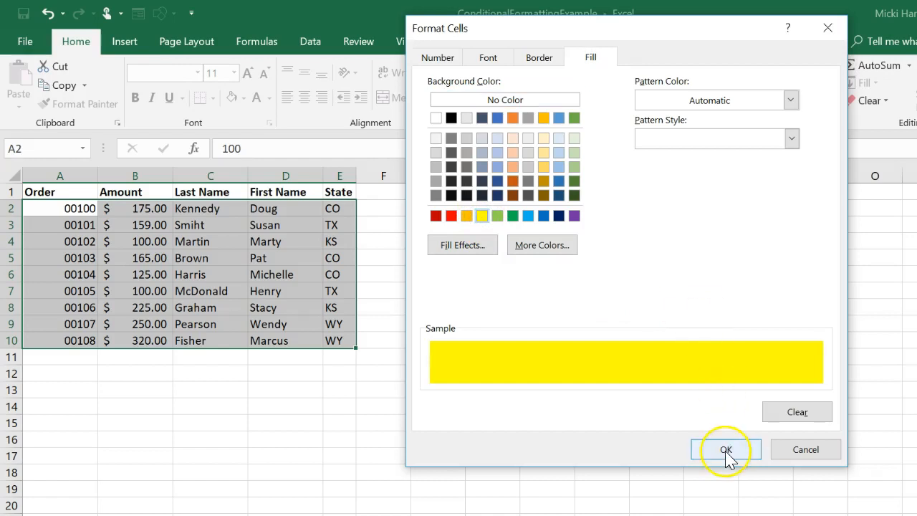
pyautogui.click(725, 451)
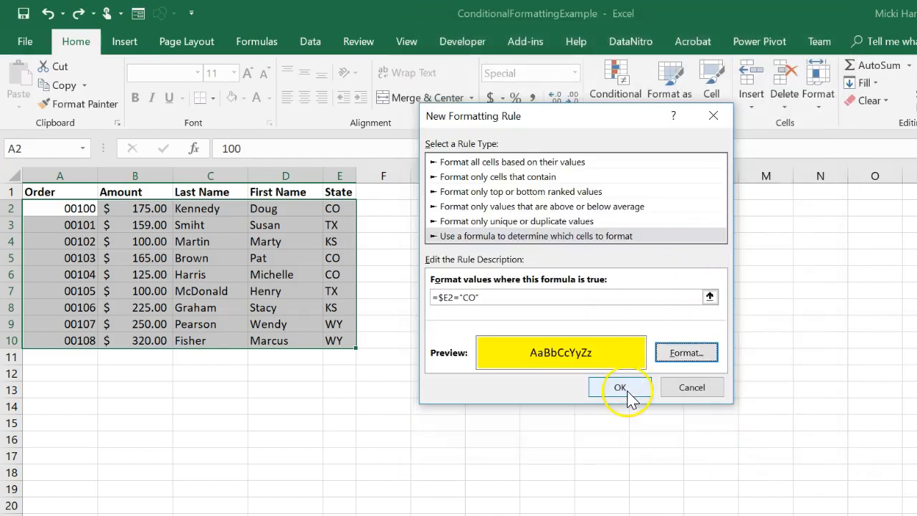
pyautogui.click(620, 387)
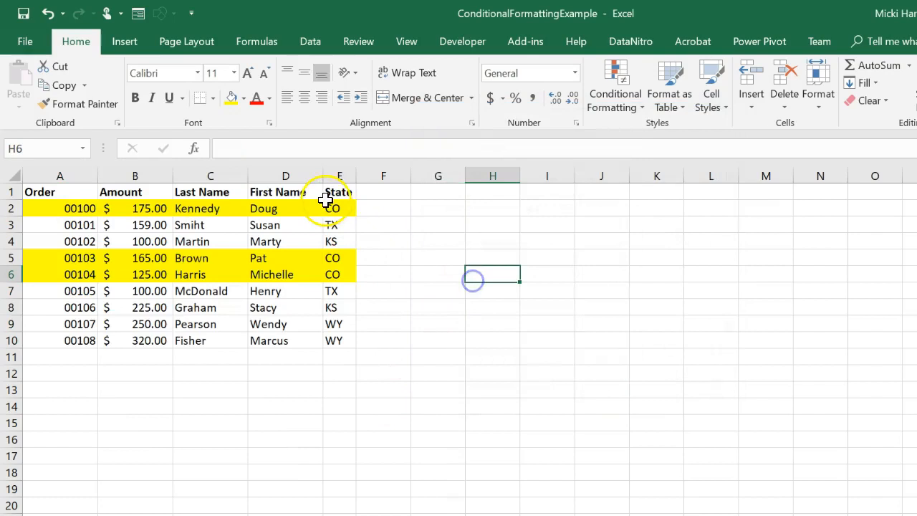
pyautogui.moveTo(496, 309)
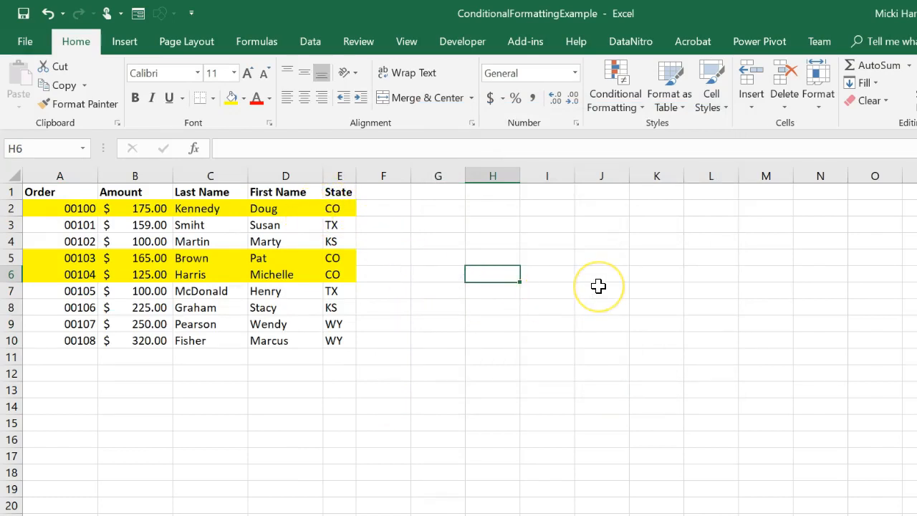
pyautogui.moveTo(599, 287)
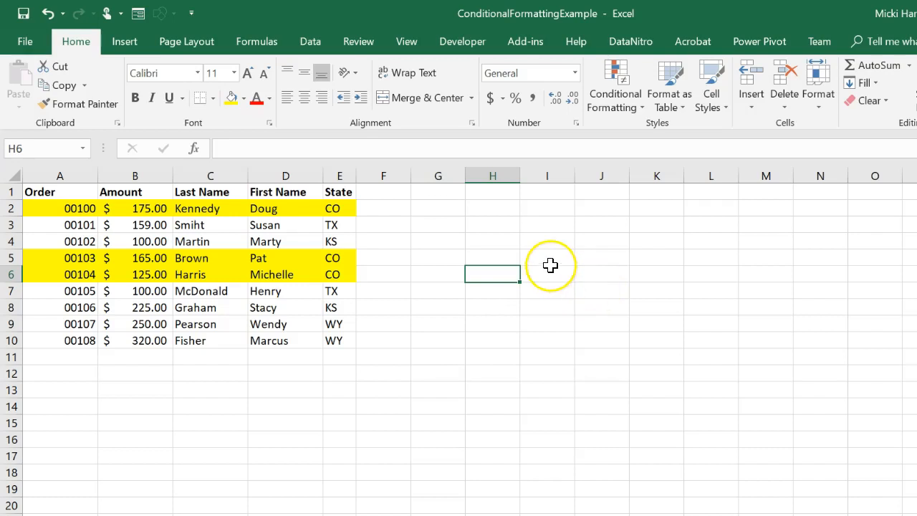
pyautogui.moveTo(77, 360)
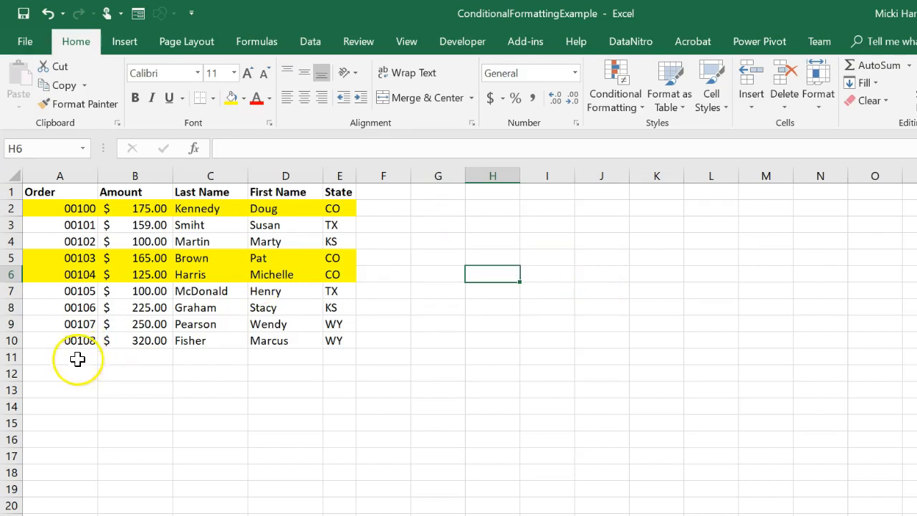
# Step: Enter order 109 for 125 in row 11, which the CO rule highlights yellow
pyautogui.write('109')
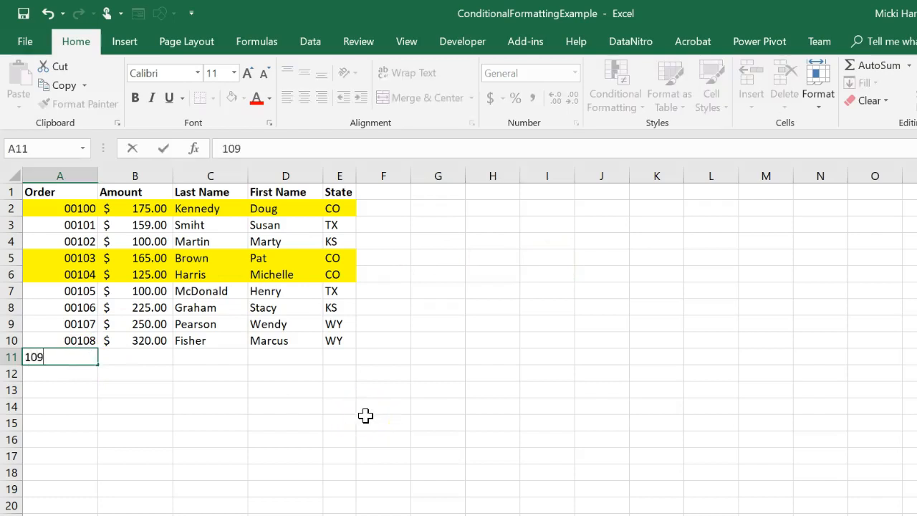
pyautogui.write('125.00')
pyautogui.click(209, 357)
pyautogui.write('Smith')
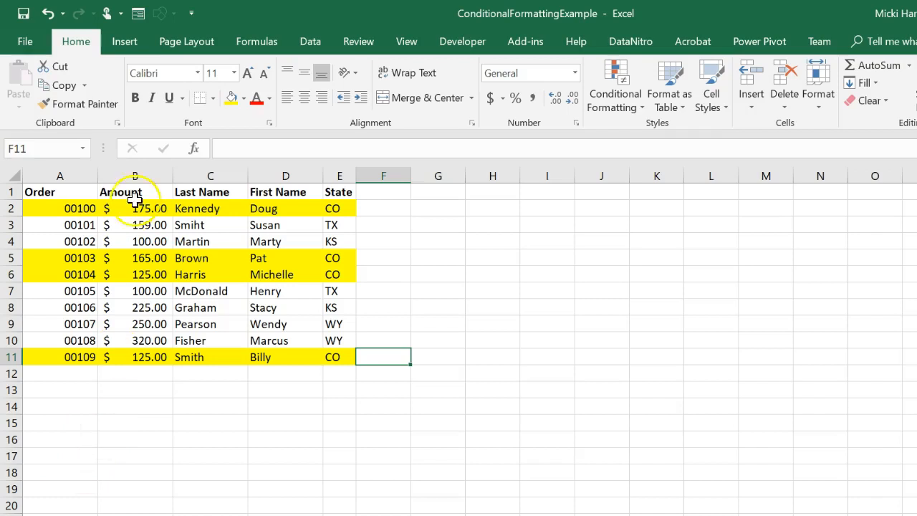
pyautogui.moveTo(452, 329)
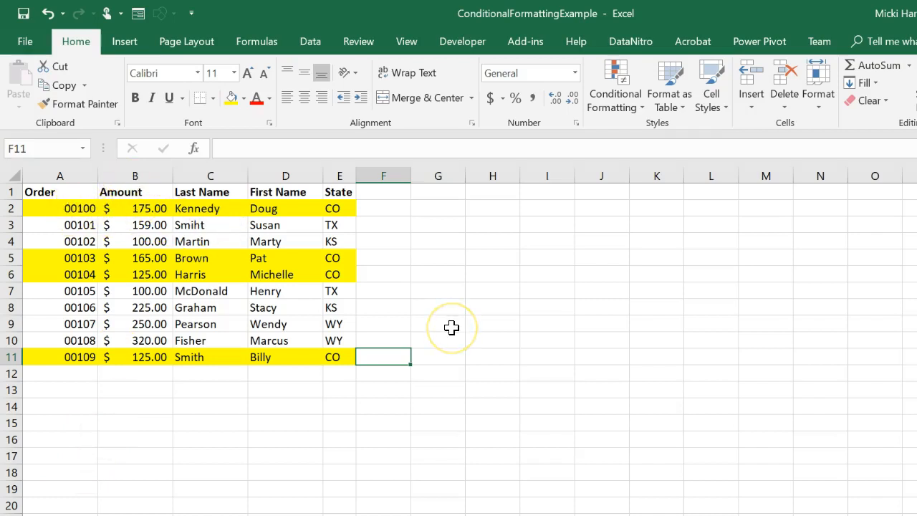
pyautogui.moveTo(338, 207)
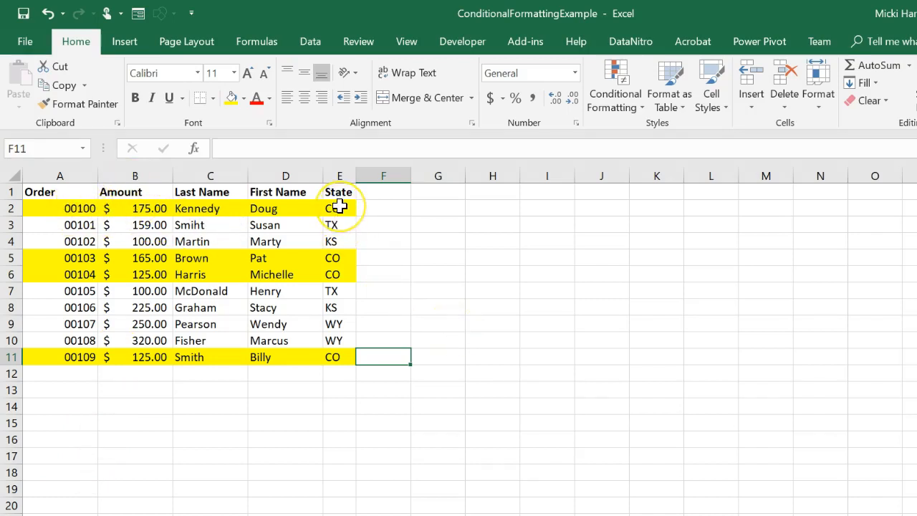